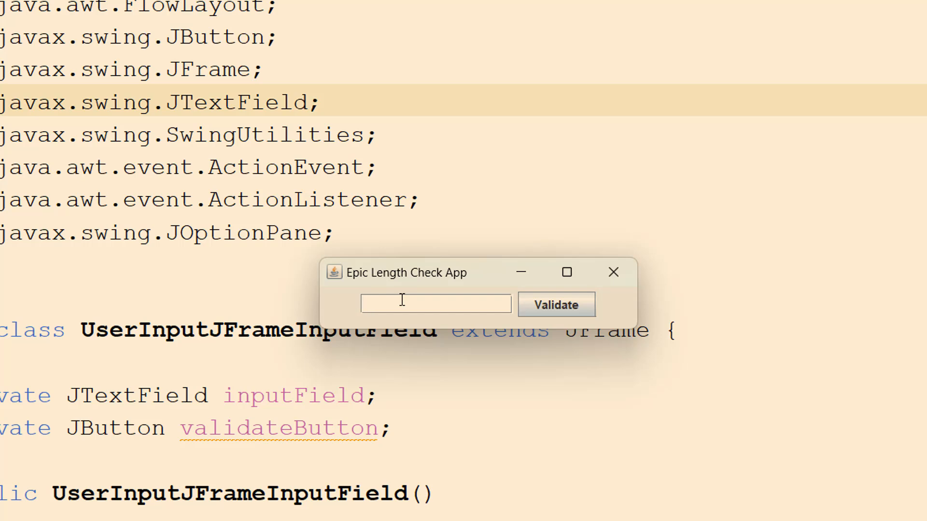
# - Validate 'epic' and then a longer entry, dismissing the invalid and valid input dialogs
pyautogui.write('epic')
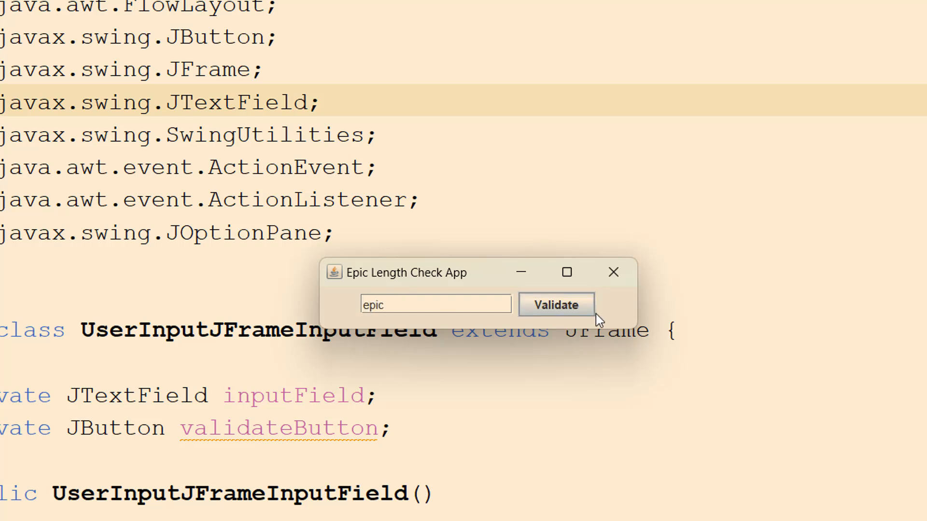
pyautogui.click(555, 305)
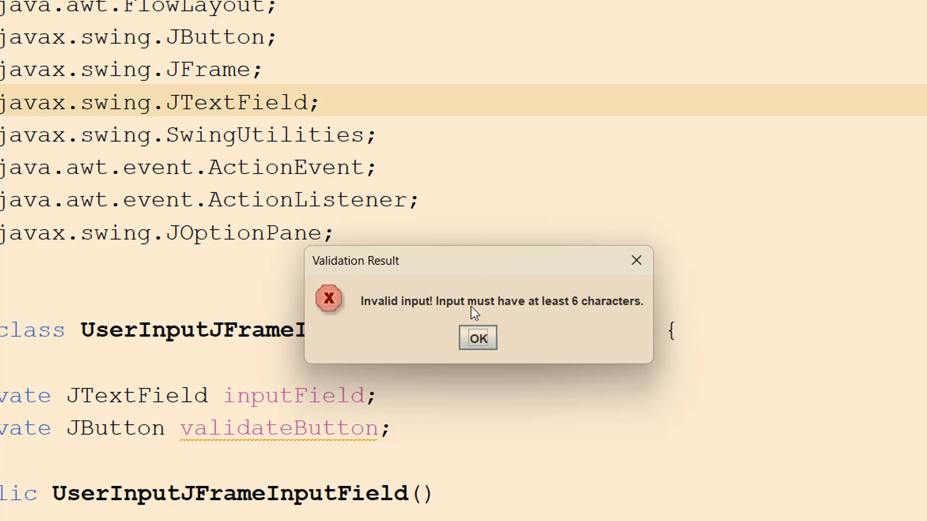
pyautogui.click(477, 337)
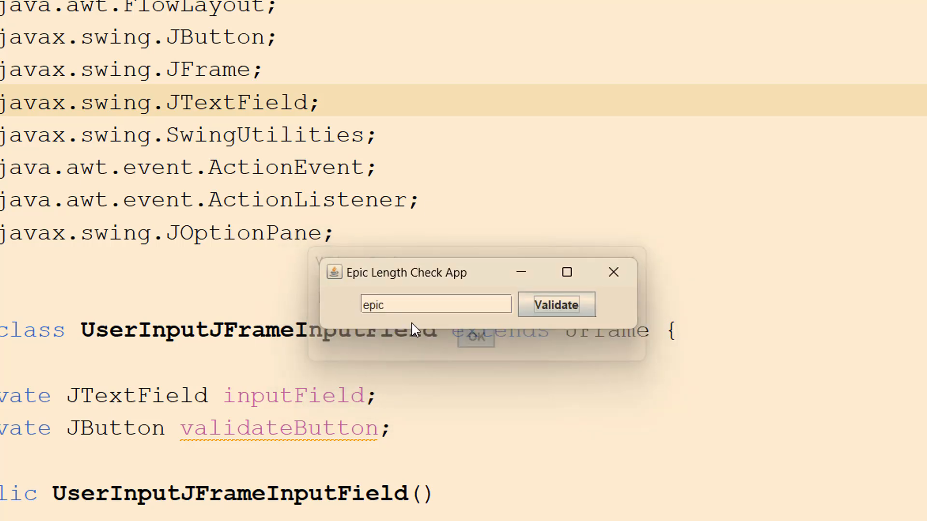
pyautogui.click(555, 304)
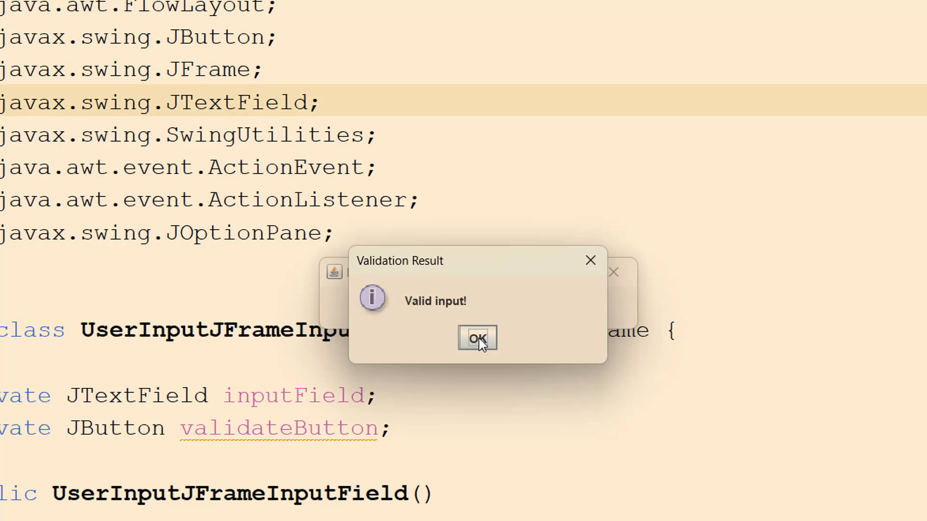
pyautogui.click(476, 337)
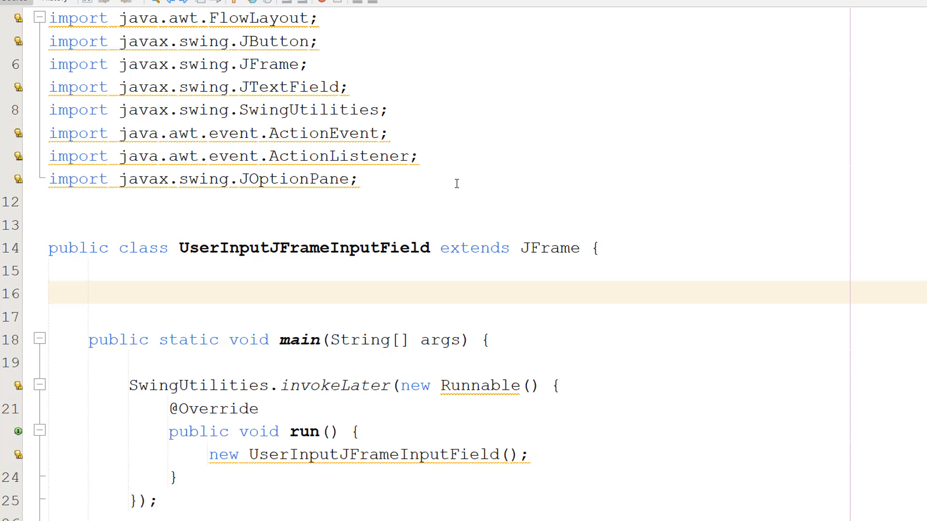
pyautogui.moveTo(478, 176)
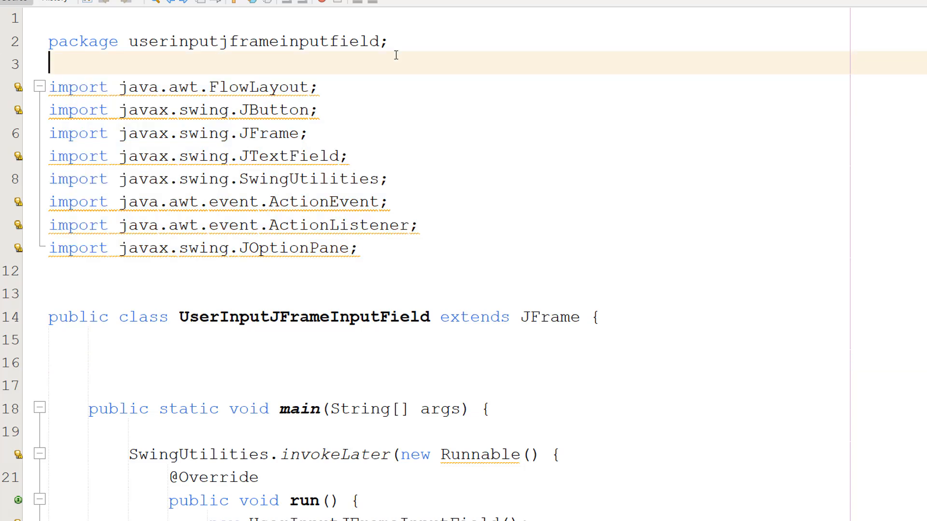
pyautogui.moveTo(171, 302)
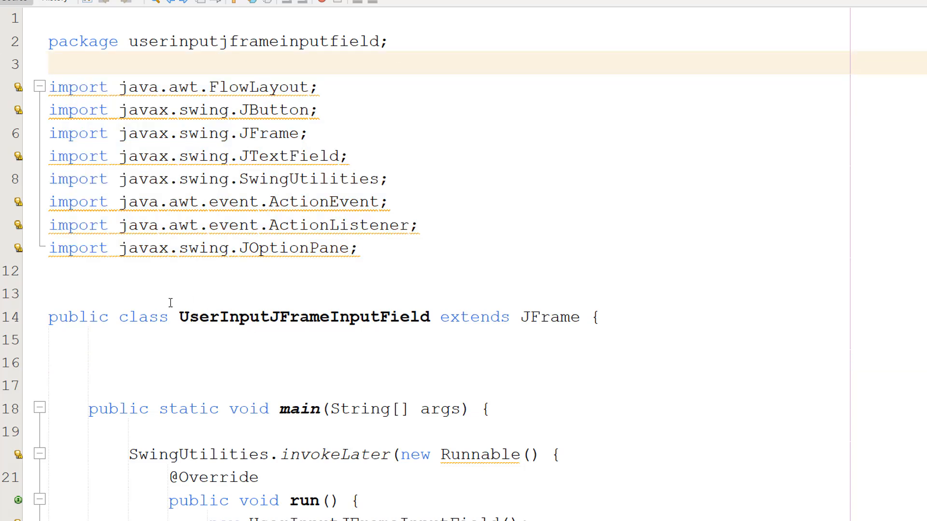
# - Highlight 'public' and the class name, then move to the empty line in the class body
pyautogui.doubleClick(78, 316)
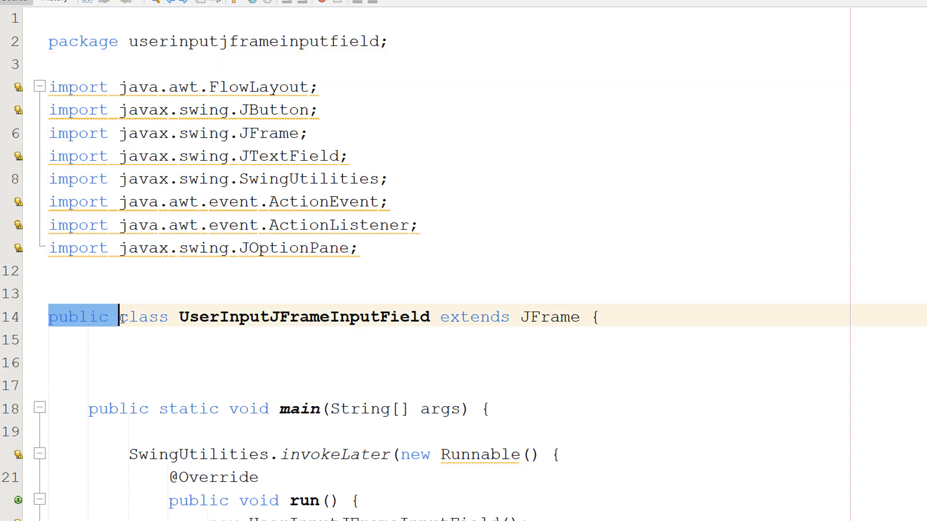
pyautogui.doubleClick(303, 317)
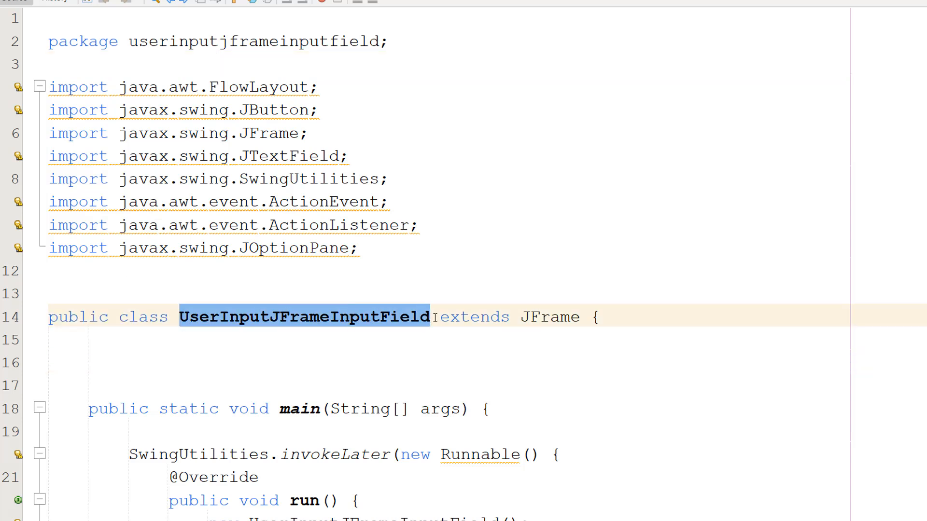
pyautogui.click(231, 317)
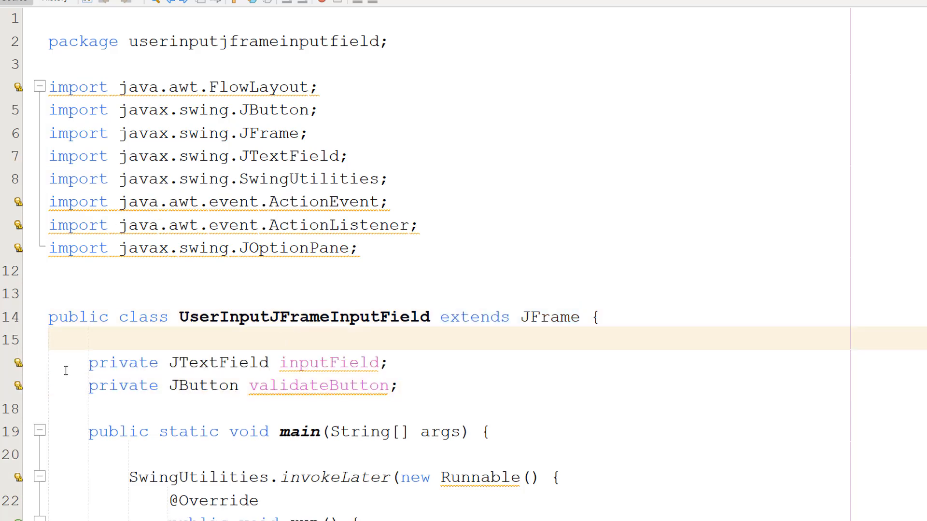
# - Highlight the validateButton and inputField declarations, then start a new line below the fields
pyautogui.moveTo(89, 363); pyautogui.dragTo(401, 385)
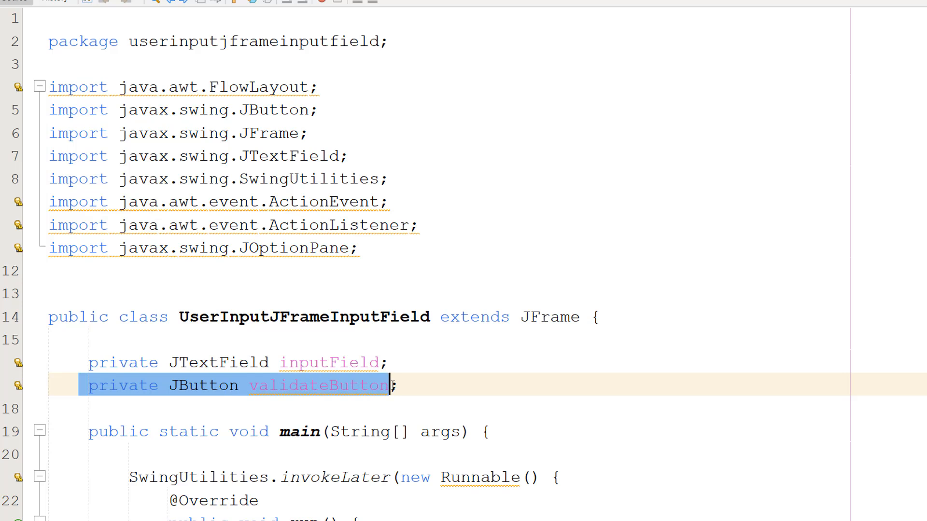
pyautogui.click(392, 363)
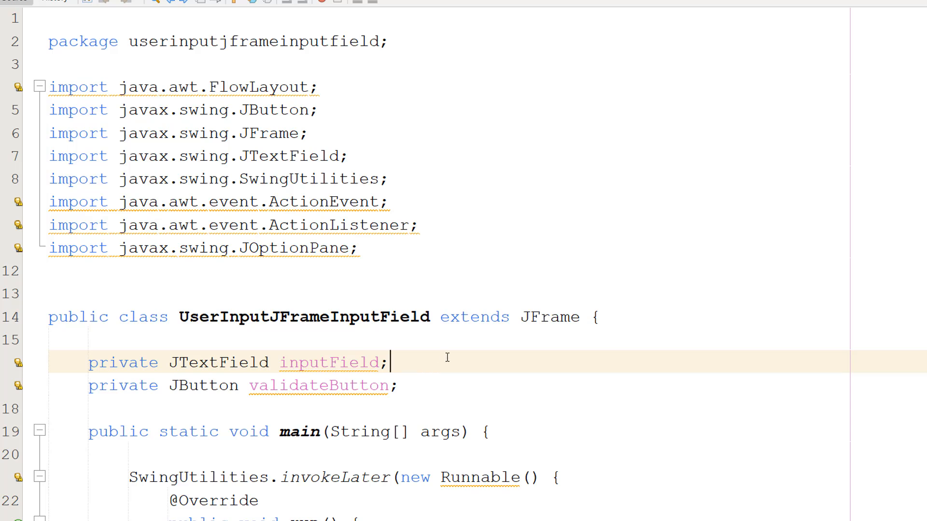
pyautogui.doubleClick(330, 362)
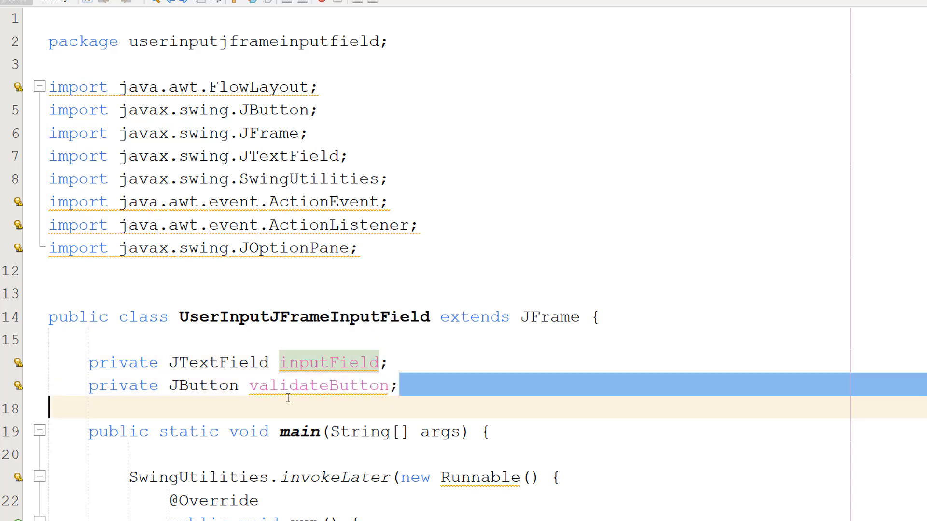
pyautogui.doubleClick(322, 385)
pyautogui.write('public UserInputJFrameInputField()')
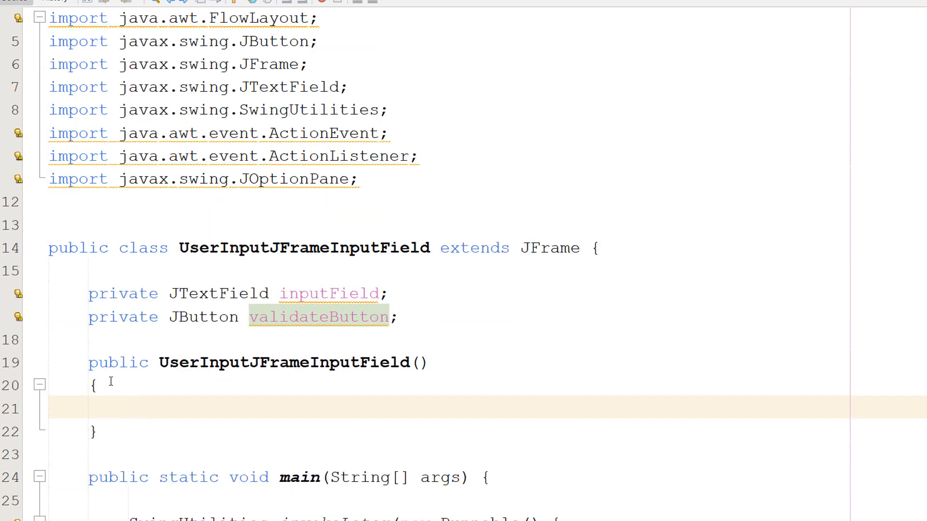
pyautogui.doubleClick(119, 363)
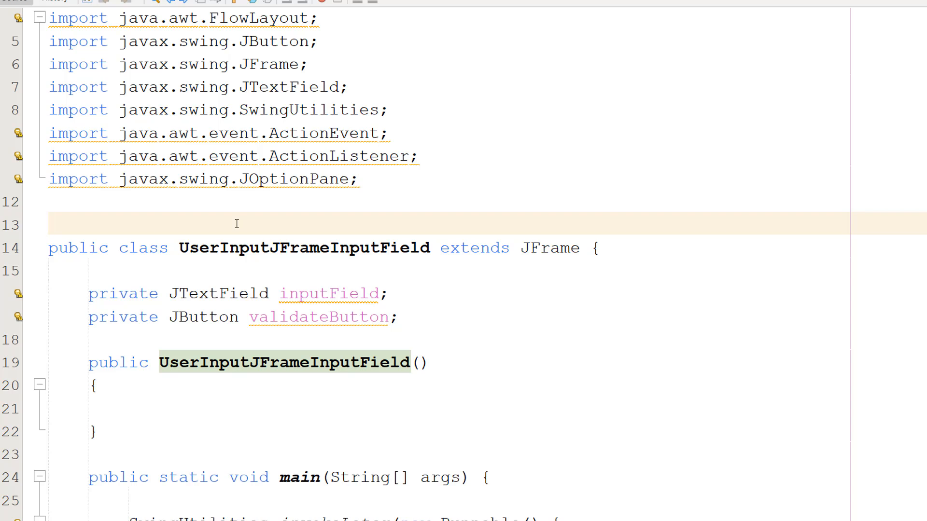
pyautogui.click(50, 223)
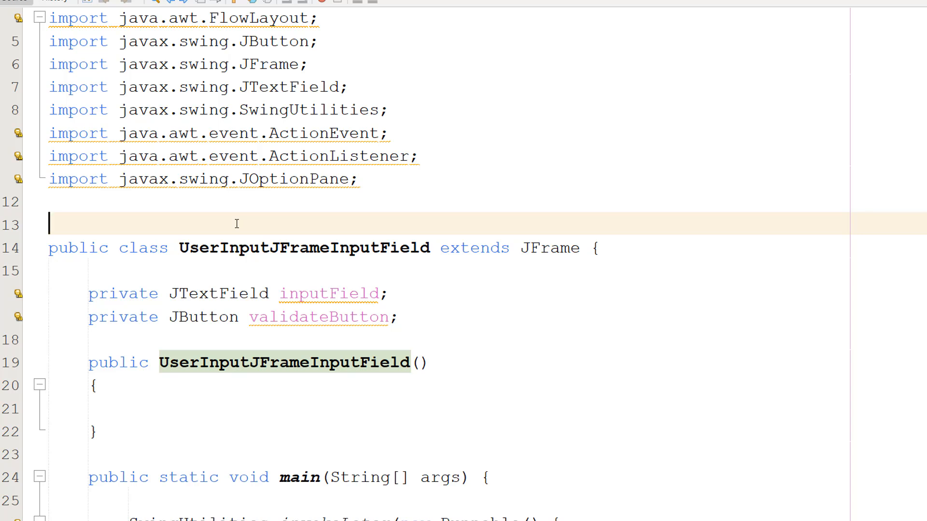
pyautogui.moveTo(190, 423)
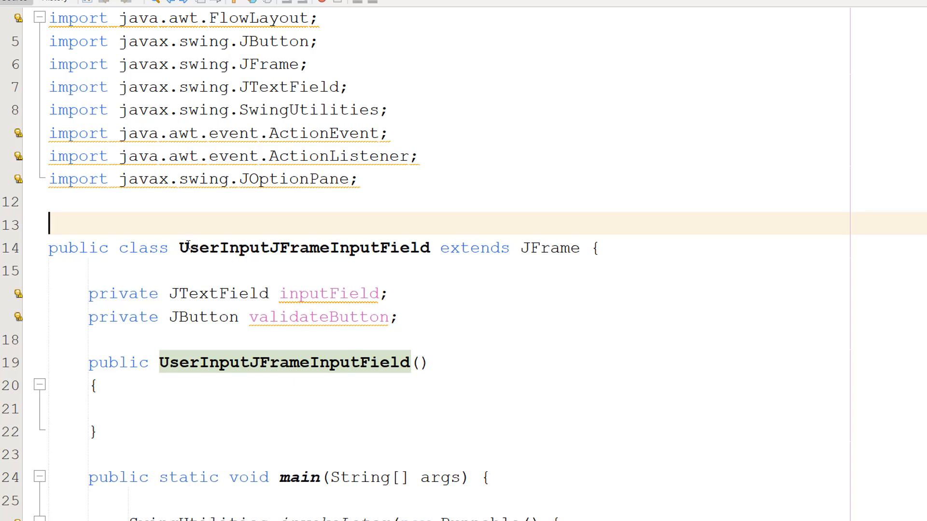
# - Highlight the constructor's setTitle, setSize, exit-on-close and FlowLayout lines, then clear the highlight
pyautogui.moveTo(88, 363); pyautogui.dragTo(145, 431)
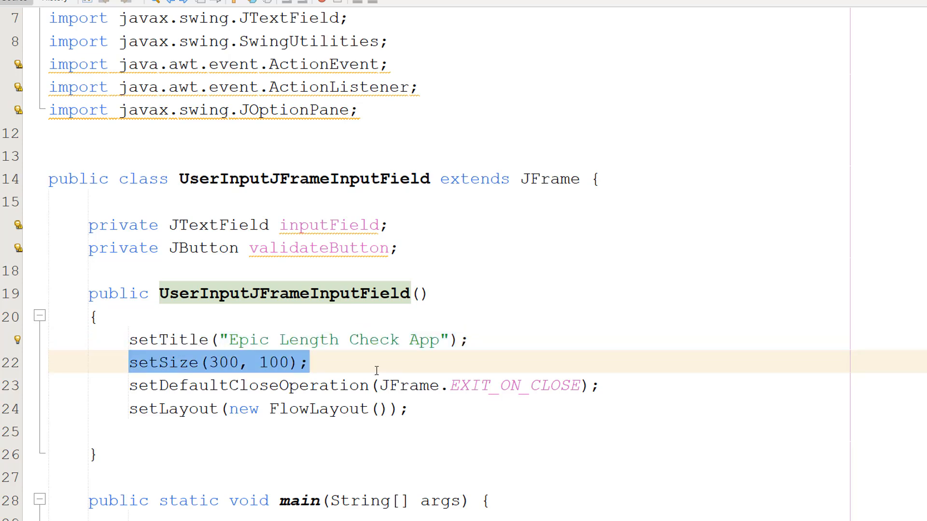
pyautogui.click(311, 363)
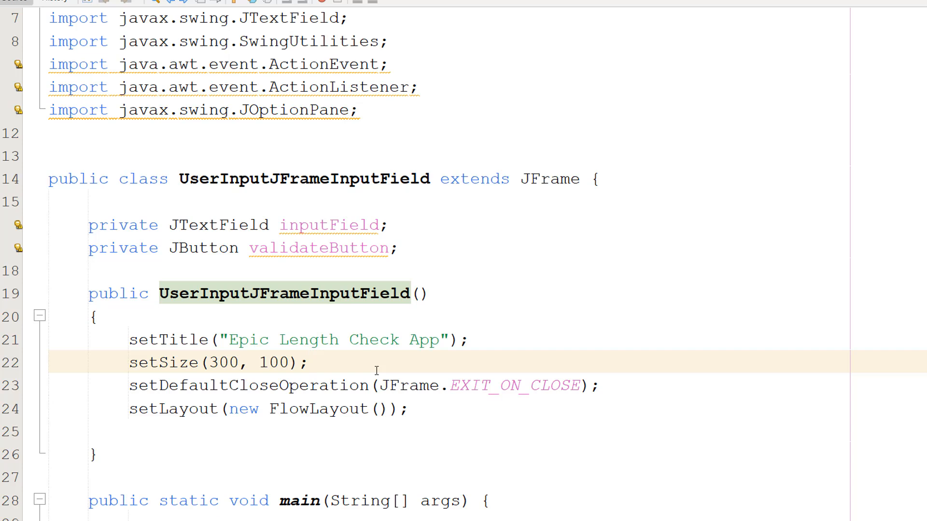
pyautogui.click(309, 362)
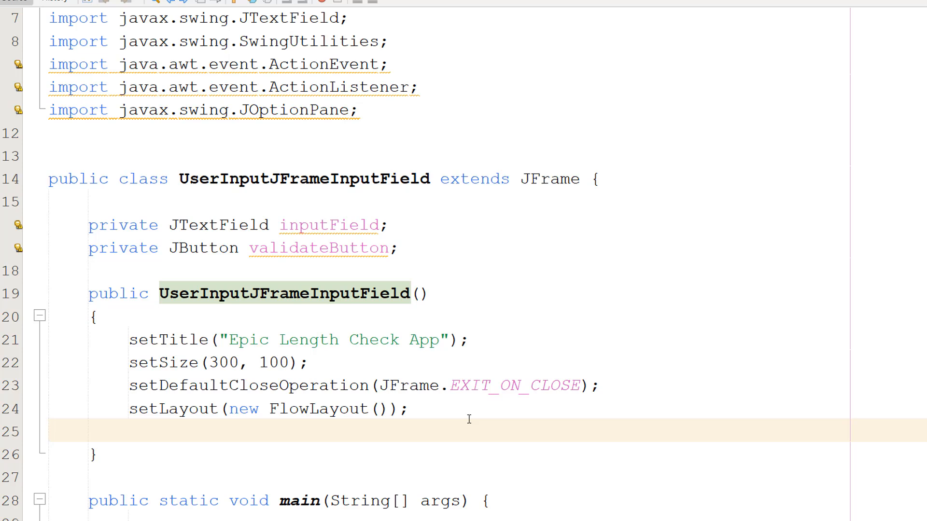
# - Place the cursor on the blank line after setLayout
pyautogui.click(48, 430)
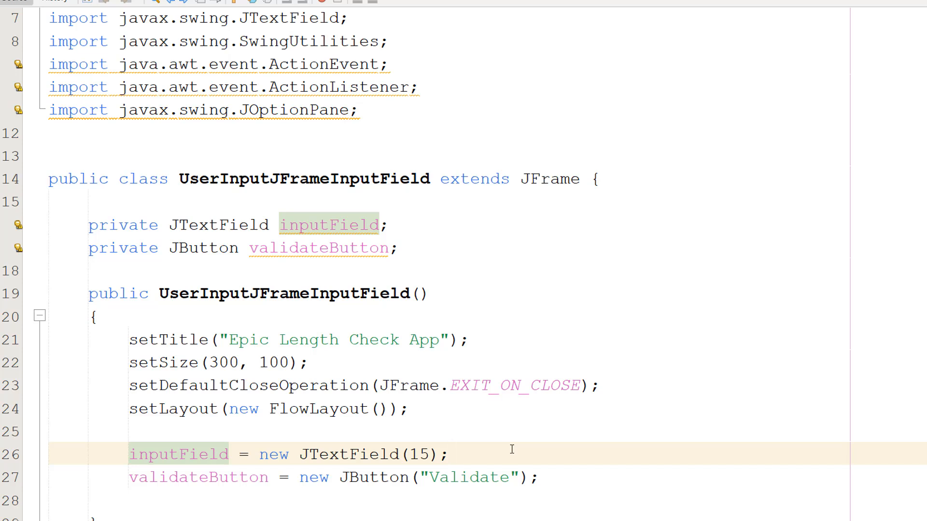
# - Review the pasted validateButton listener block, highlighting its addActionListener line
pyautogui.scroll(-3)
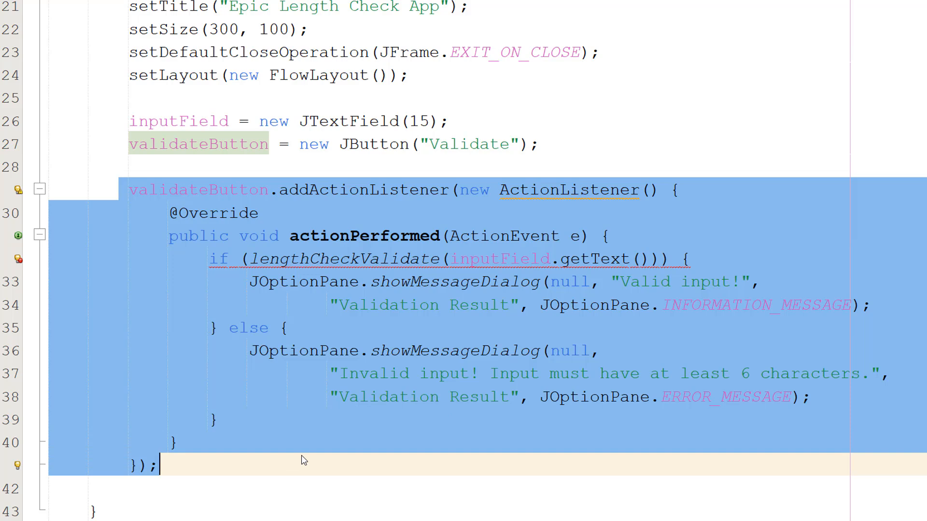
pyautogui.click(133, 167)
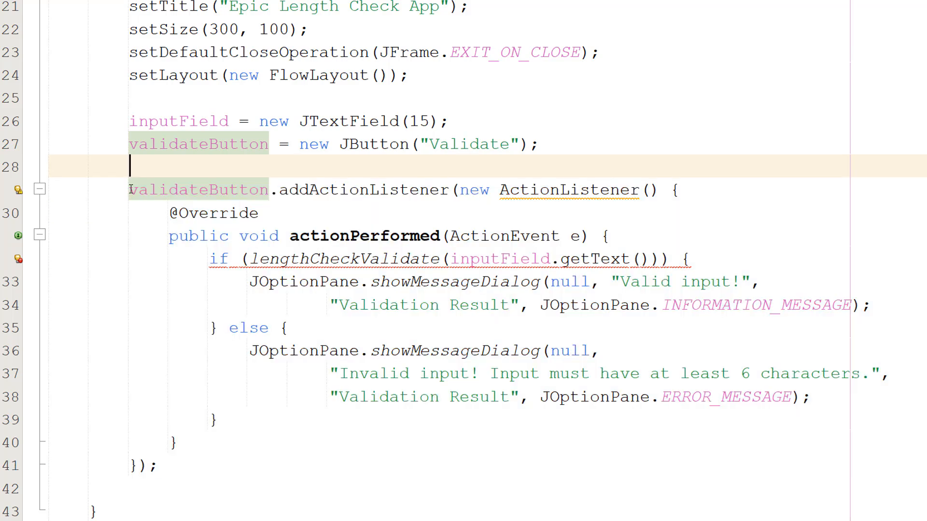
pyautogui.doubleClick(198, 189)
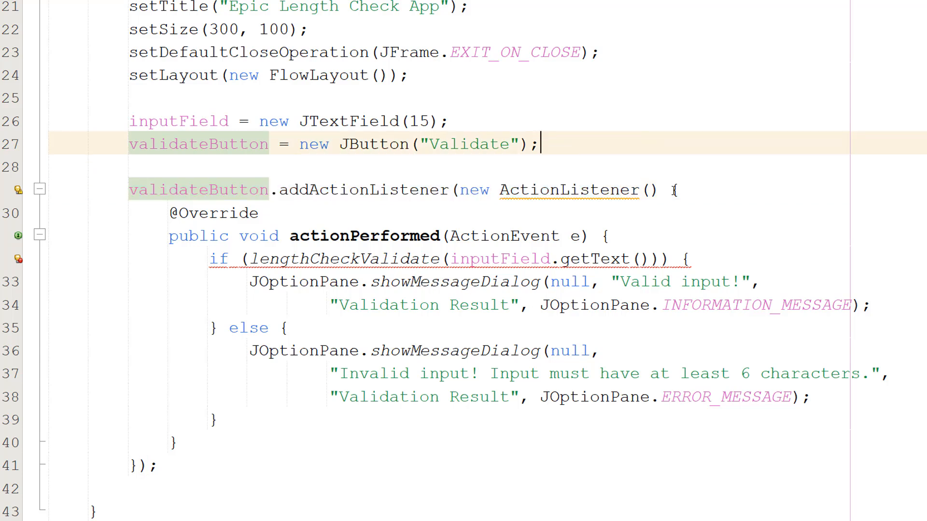
pyautogui.doubleClick(213, 213)
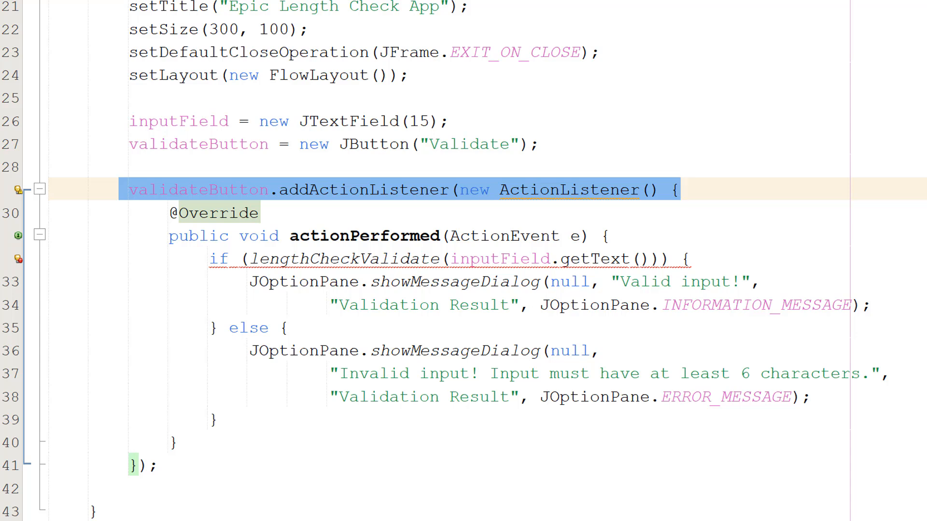
pyautogui.click(680, 190)
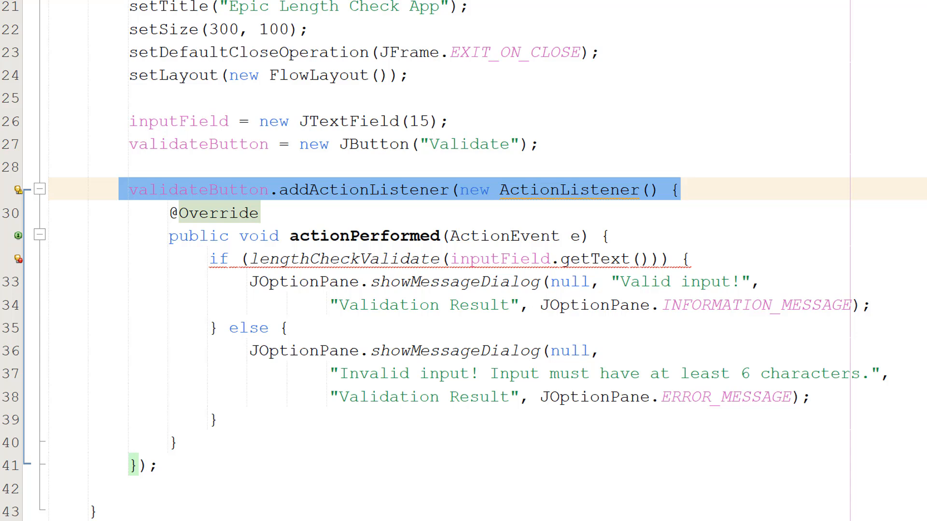
pyautogui.click(680, 190)
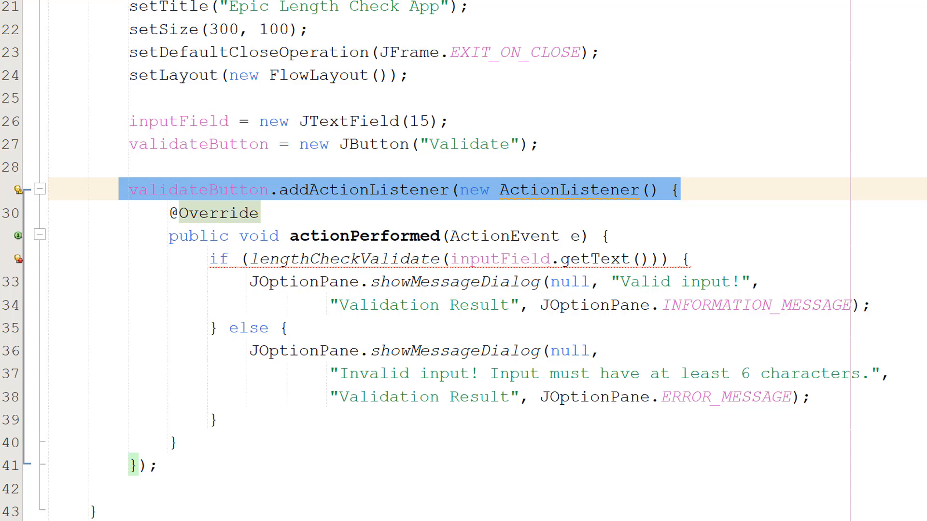
pyautogui.click(679, 189)
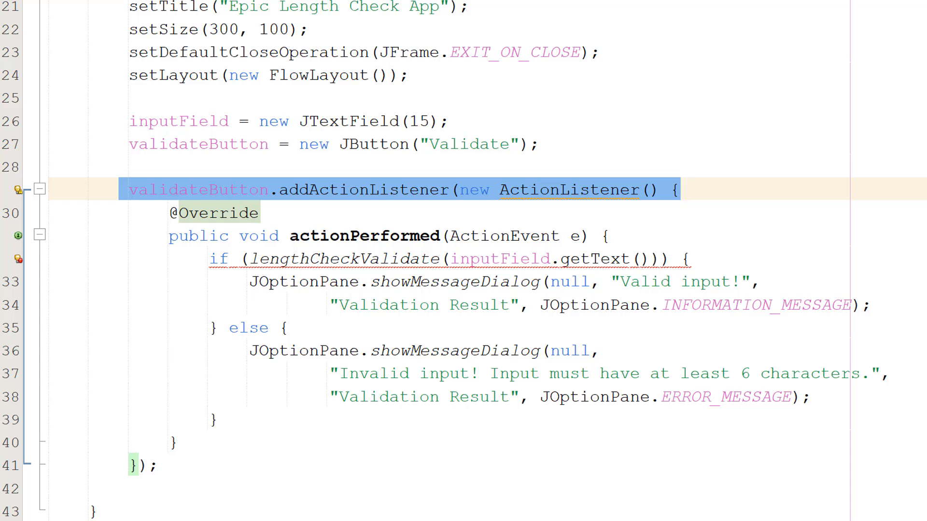
pyautogui.click(680, 190)
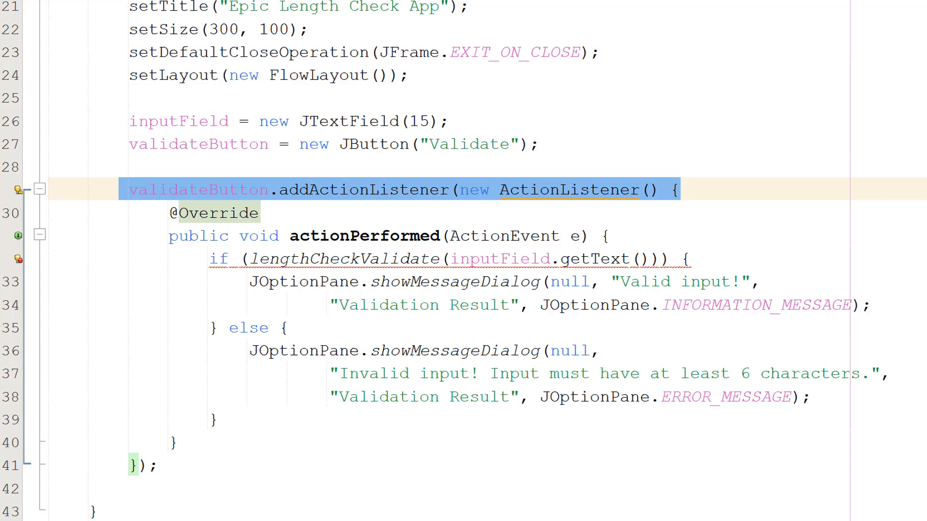
pyautogui.click(259, 213)
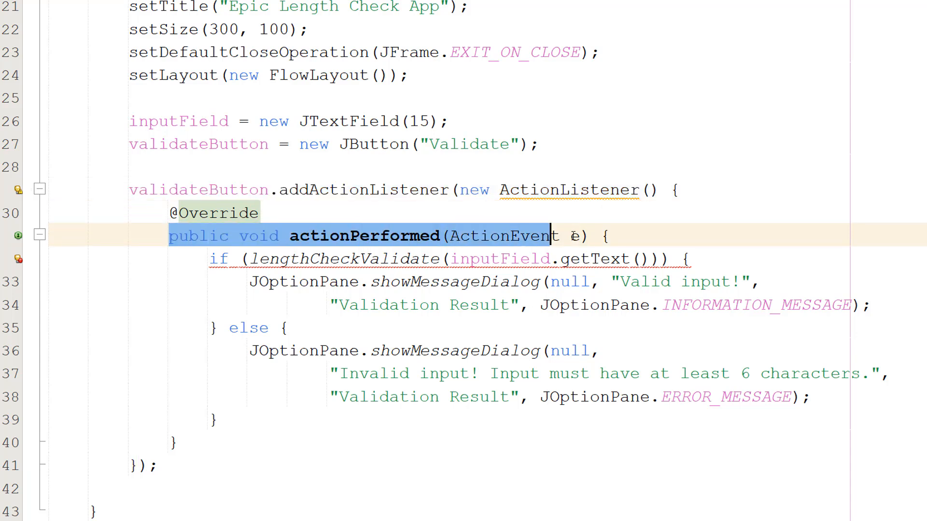
pyautogui.click(260, 213)
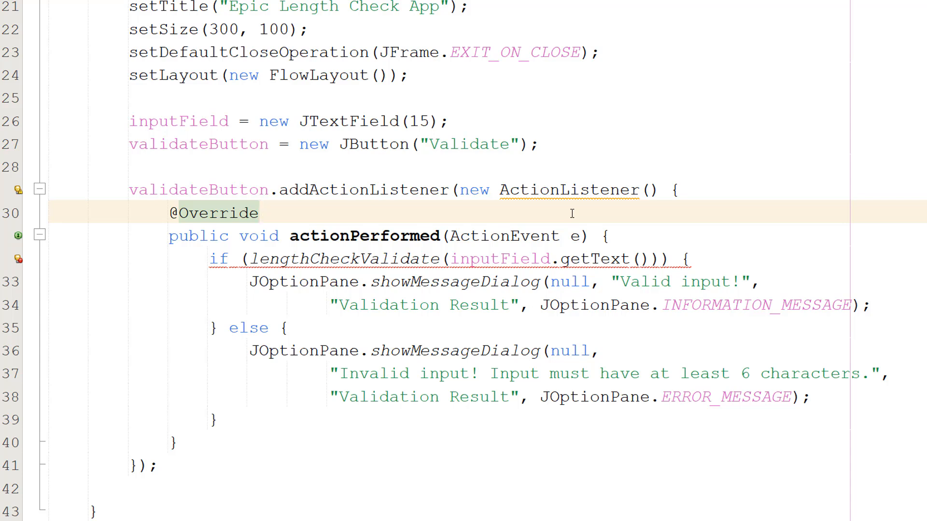
pyautogui.scroll(-3)
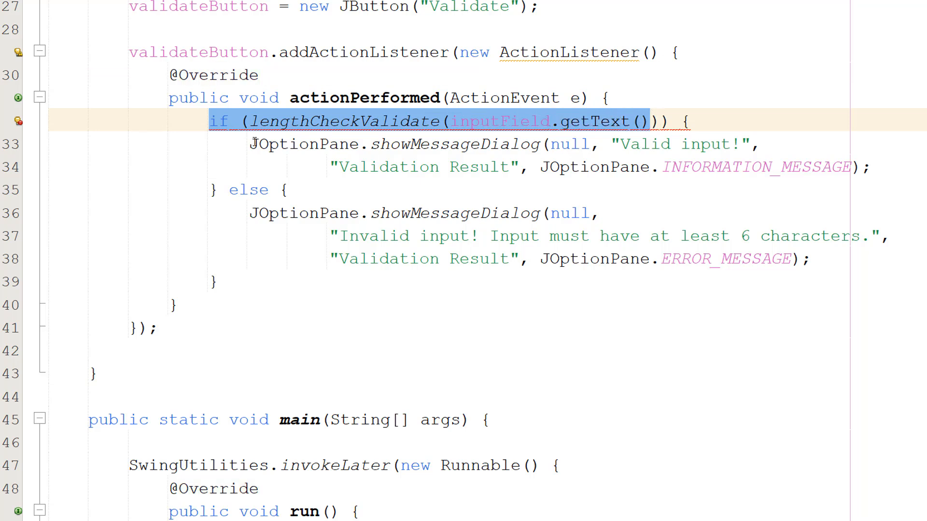
pyautogui.click(626, 144)
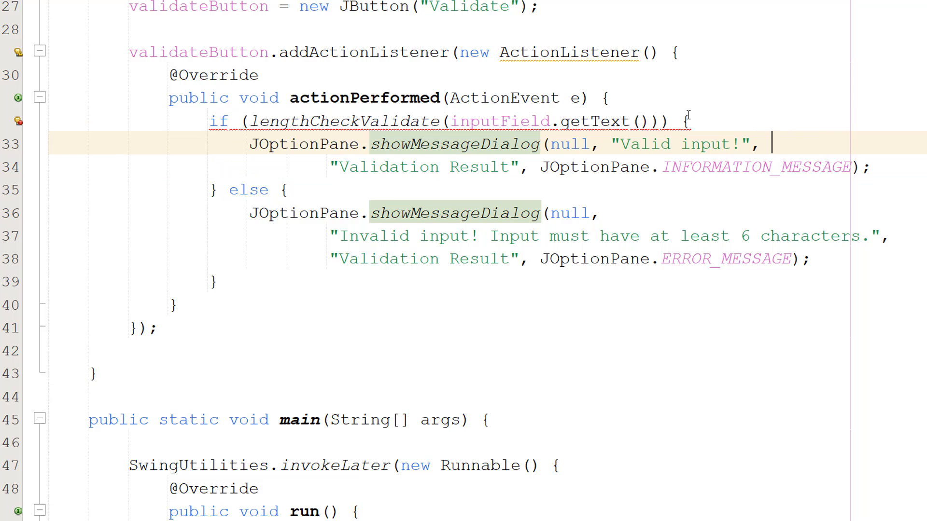
# - Inspect the if/else dialog code, selecting 'Result' in the title and the error message type
pyautogui.doubleClick(345, 121)
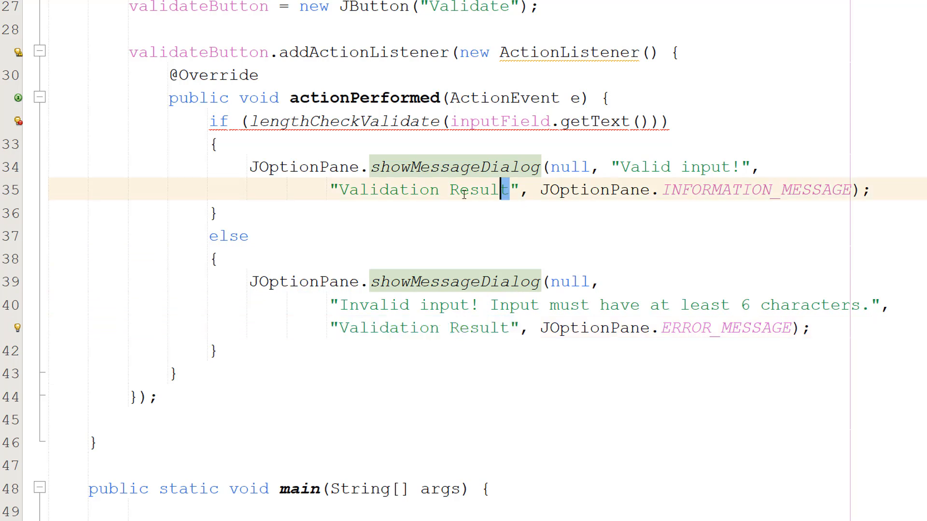
pyautogui.doubleClick(420, 329)
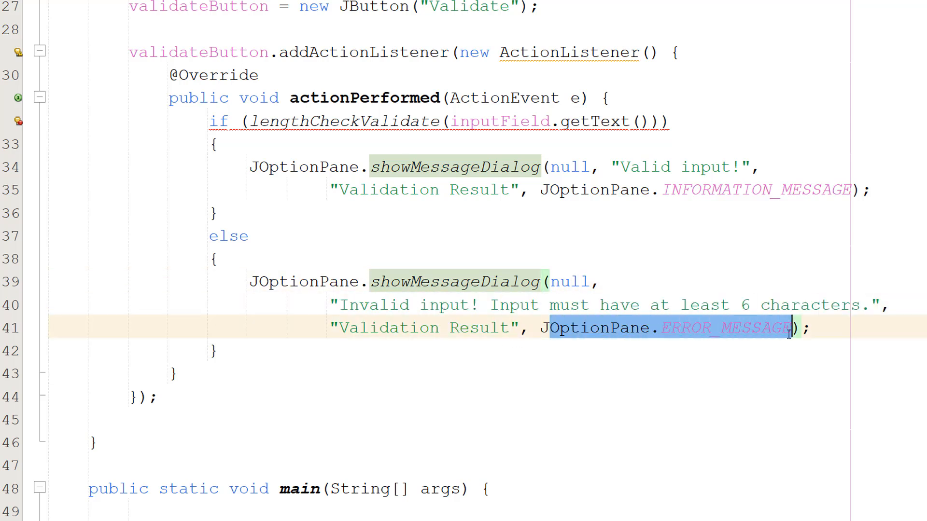
pyautogui.click(839, 397)
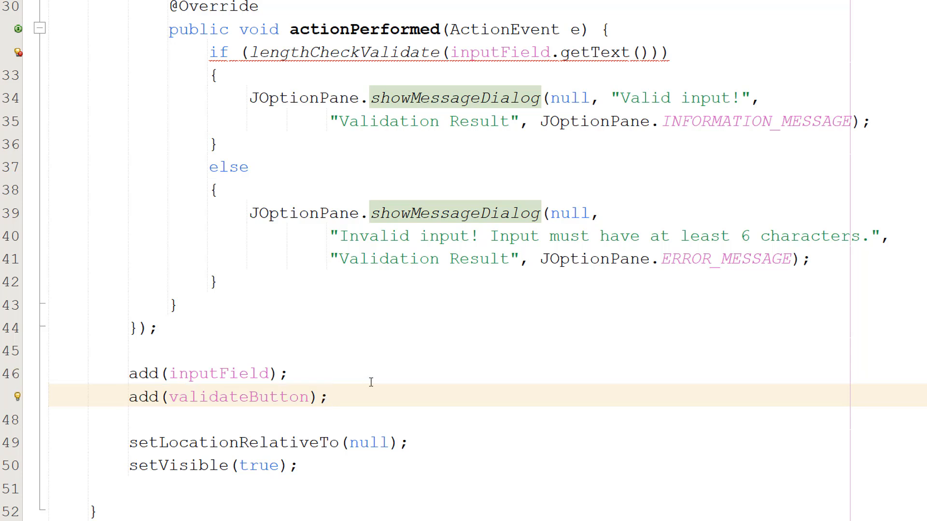
pyautogui.click(329, 397)
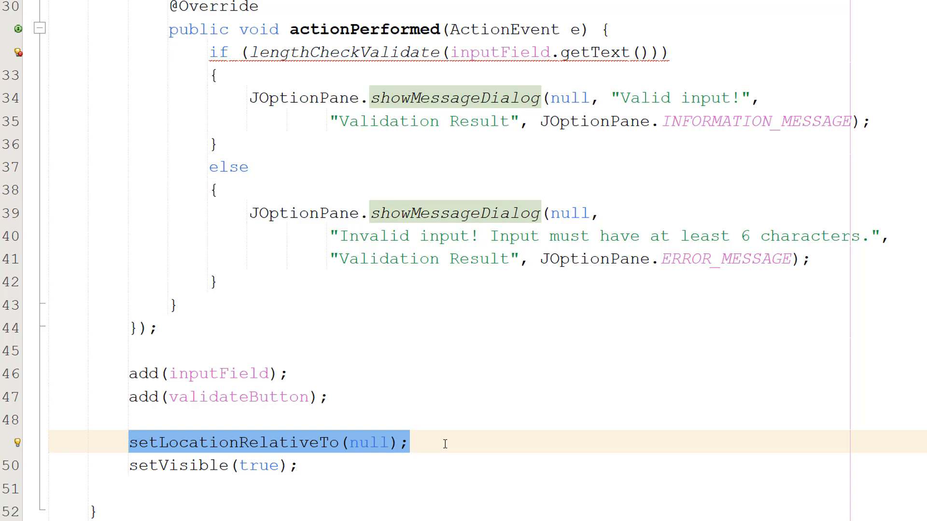
pyautogui.moveTo(473, 440)
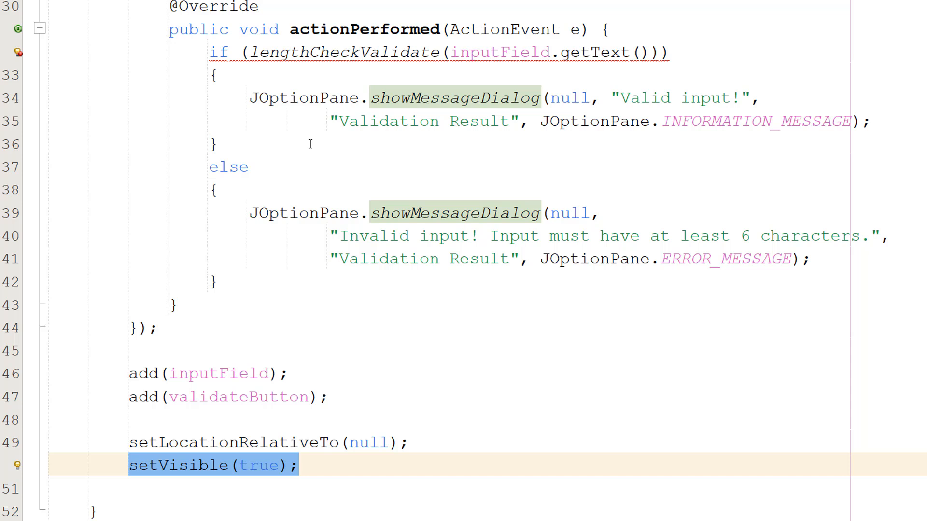
pyautogui.click(371, 351)
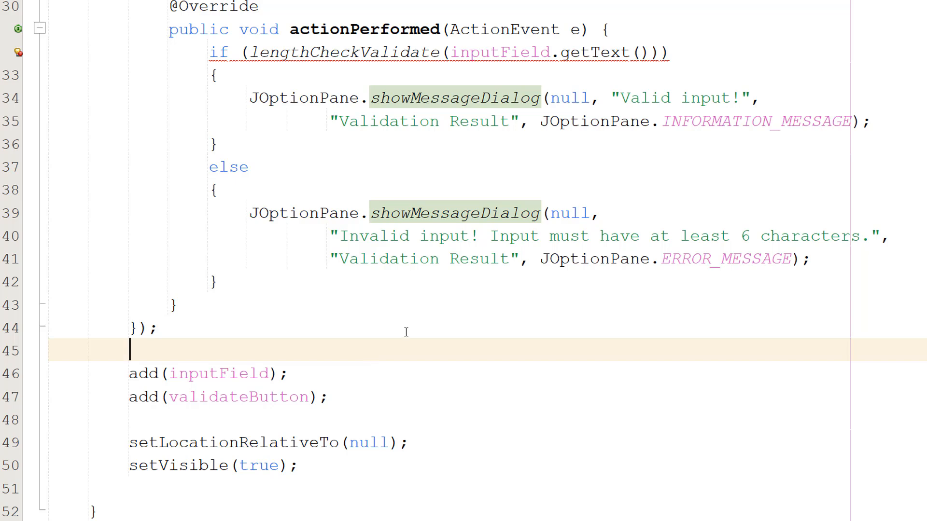
pyautogui.scroll(-3)
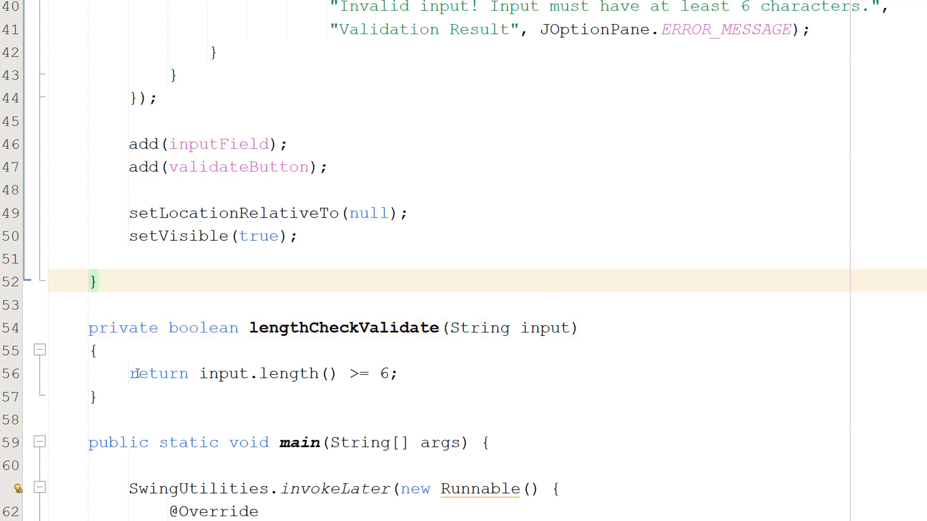
# - Select 'return' in lengthCheckValidate and the lengthCheckValidate call in the if condition
pyautogui.doubleClick(261, 373)
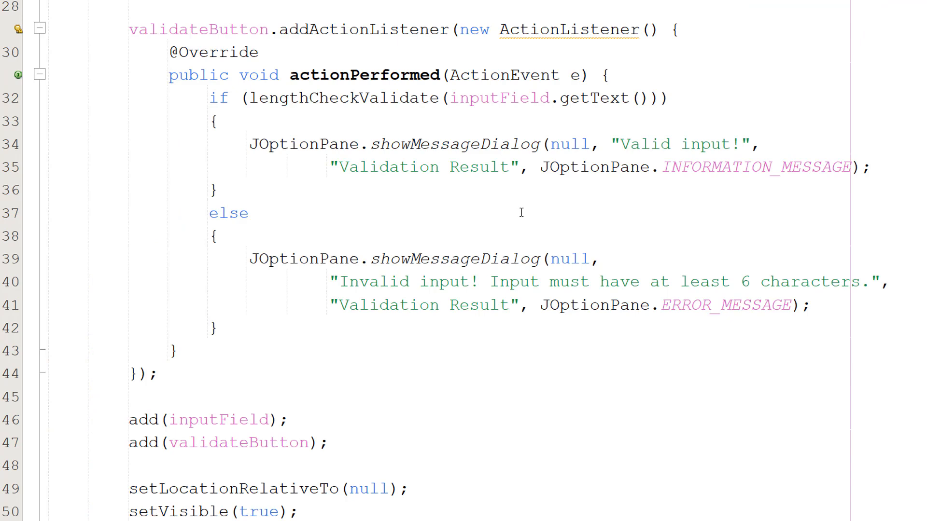
pyautogui.doubleClick(344, 98)
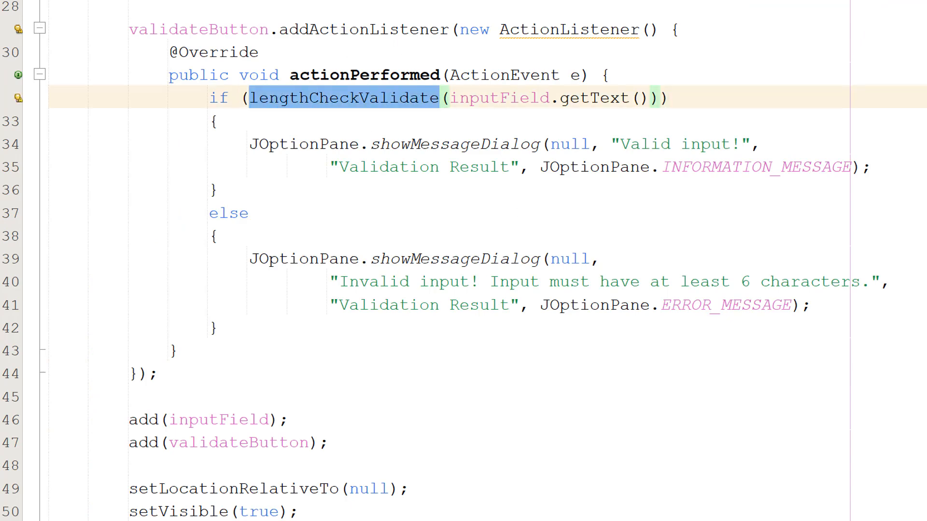
pyautogui.scroll(-3)
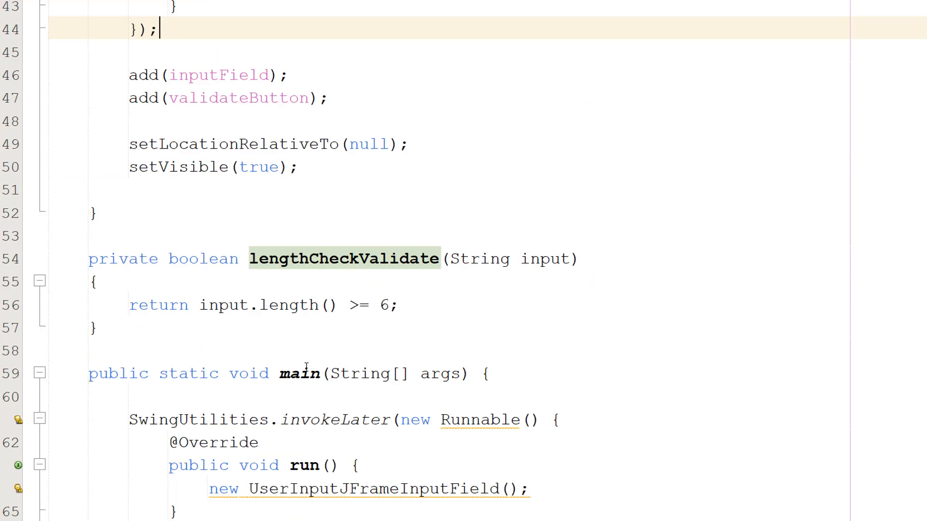
pyautogui.scroll(-3)
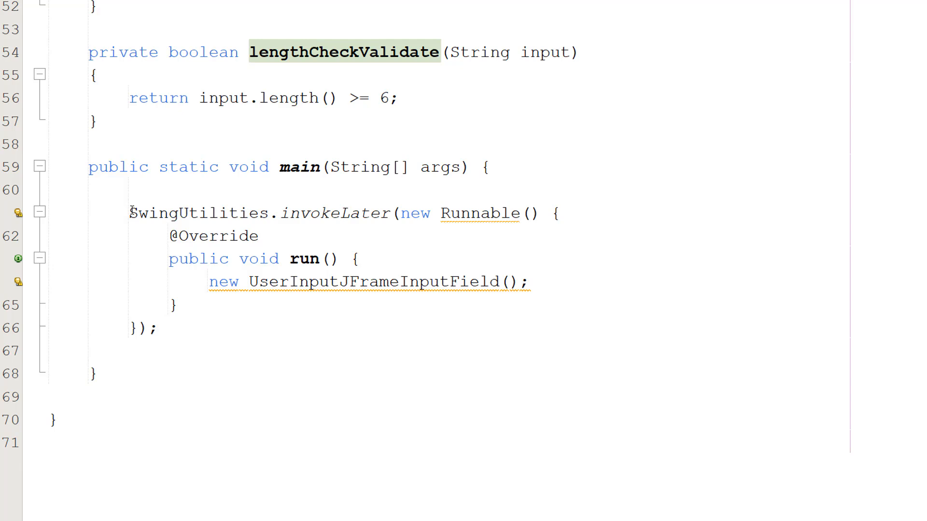
pyautogui.click(298, 167)
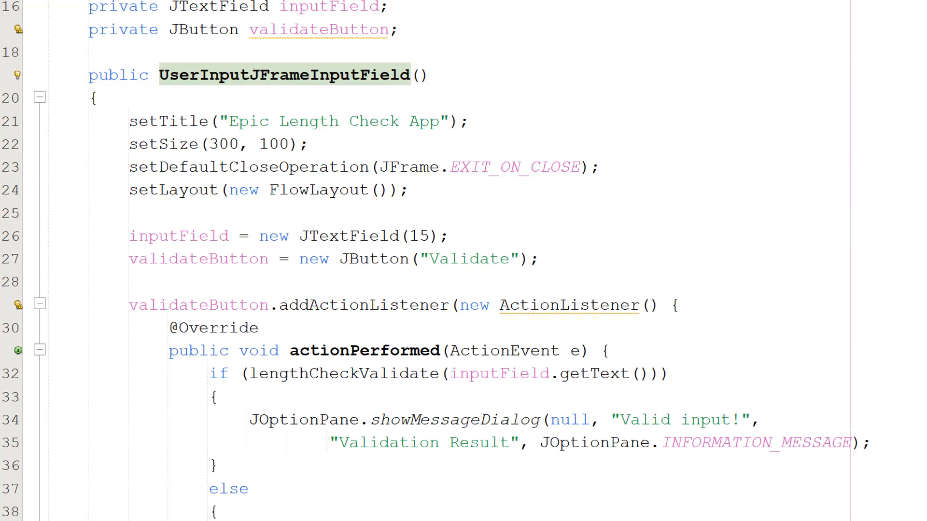
pyautogui.scroll(-3)
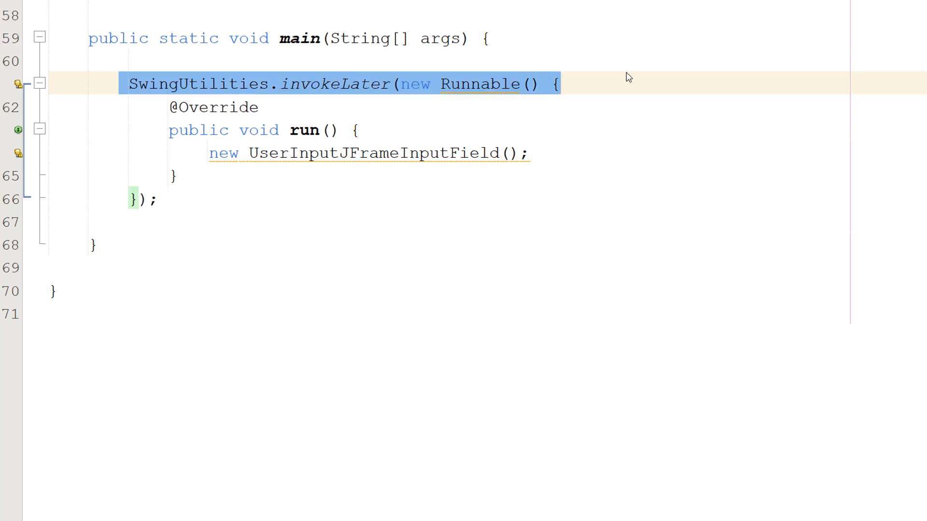
pyautogui.click(559, 84)
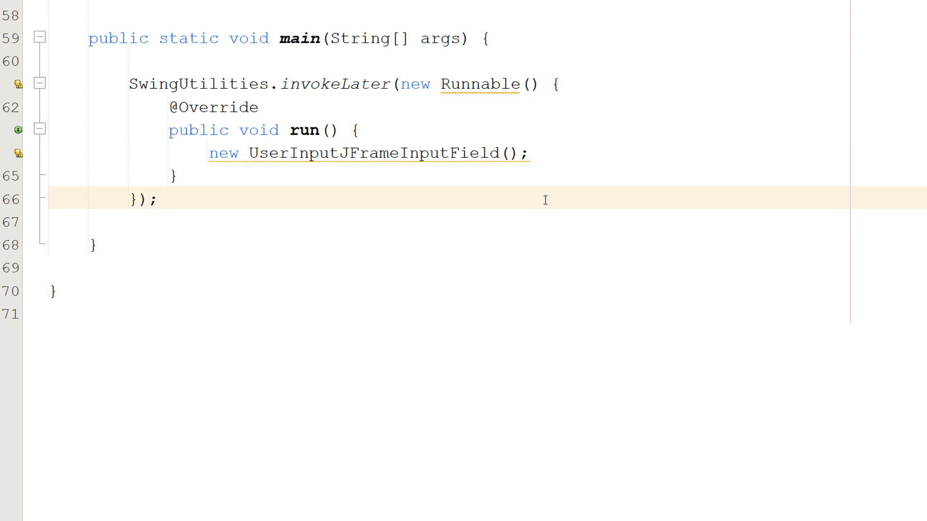
pyautogui.click(160, 200)
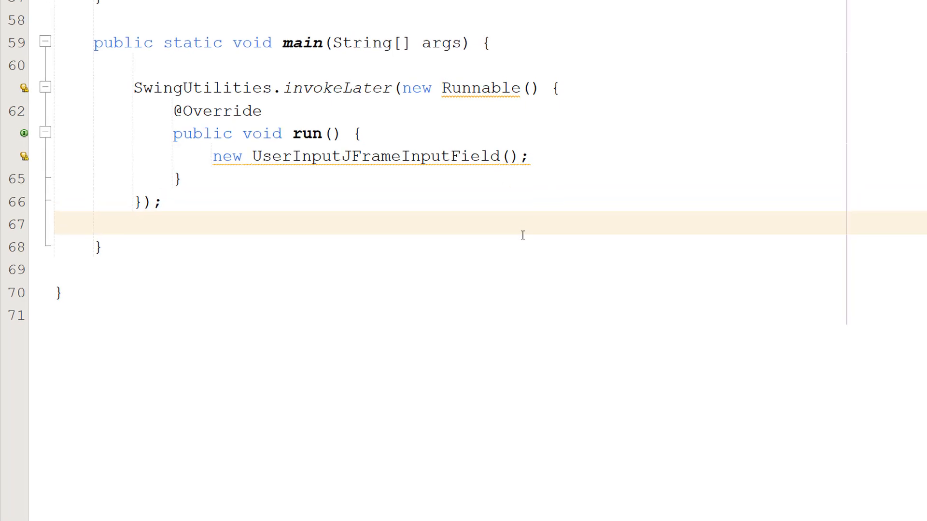
# - Launch the Epic Length Check App with Run Project
pyautogui.click(248, 24)
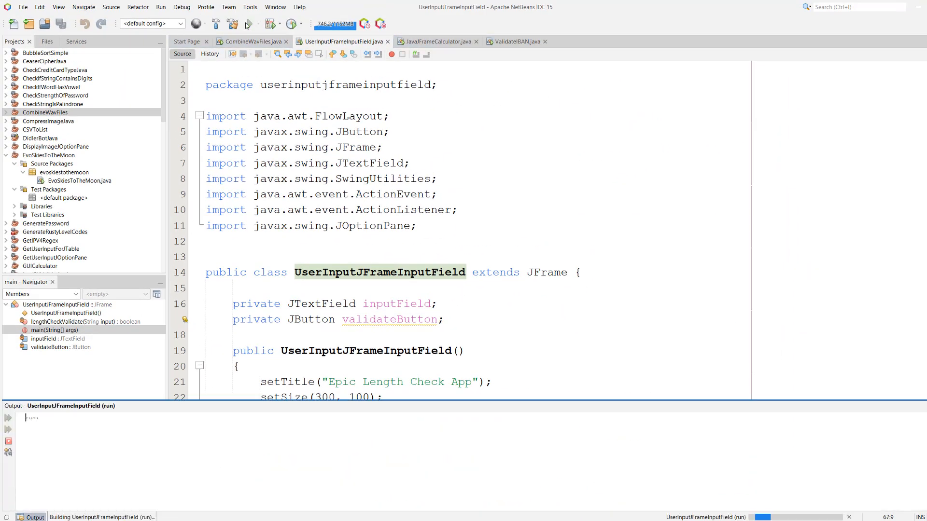
pyautogui.click(248, 23)
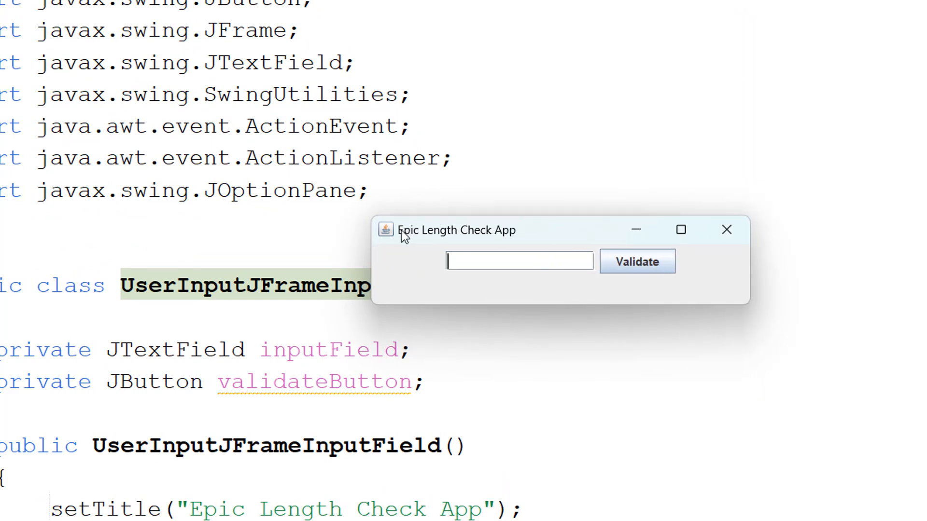
pyautogui.moveTo(523, 242)
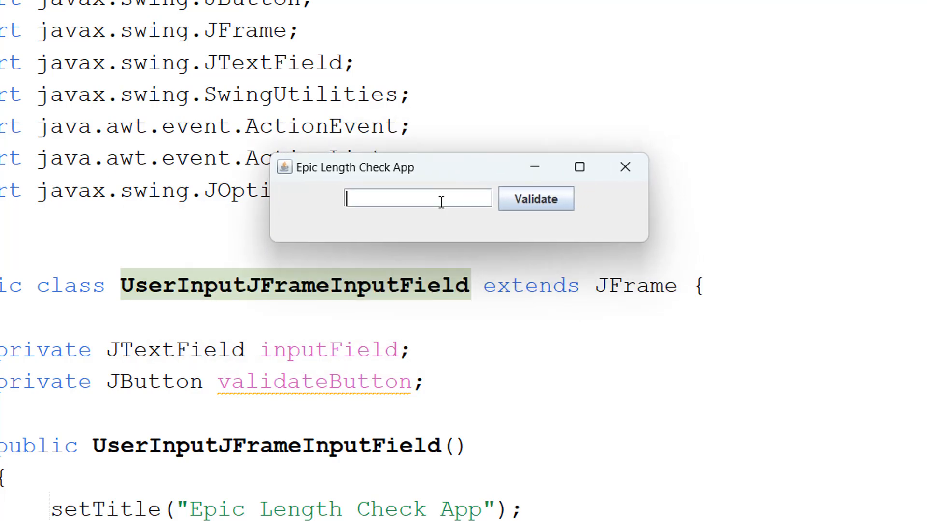
# - Validate 'bob' and dismiss the at-least-6-characters error
pyautogui.write('bob')
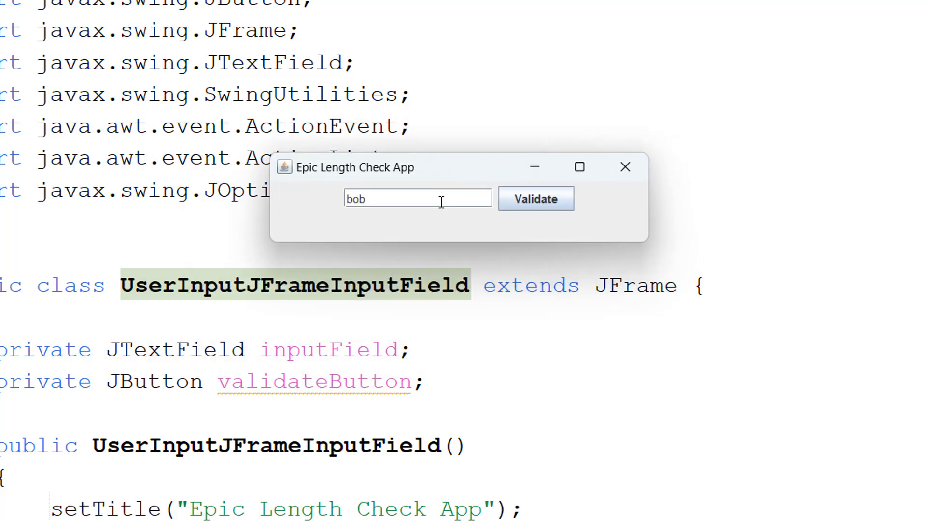
pyautogui.click(534, 197)
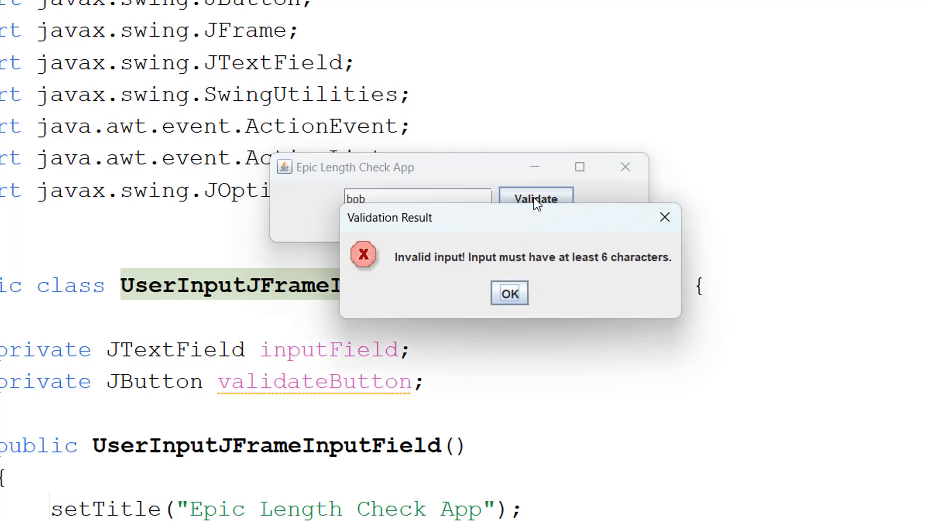
pyautogui.moveTo(455, 231)
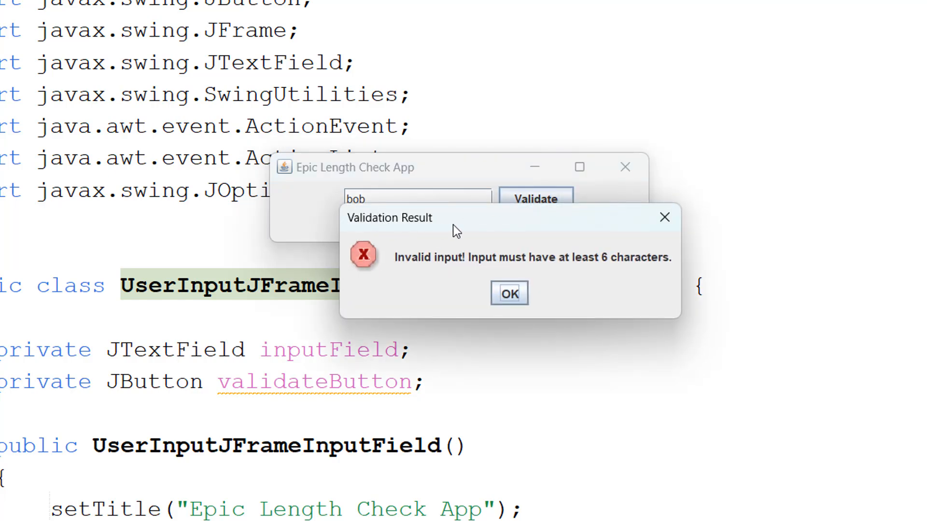
pyautogui.moveTo(526, 269)
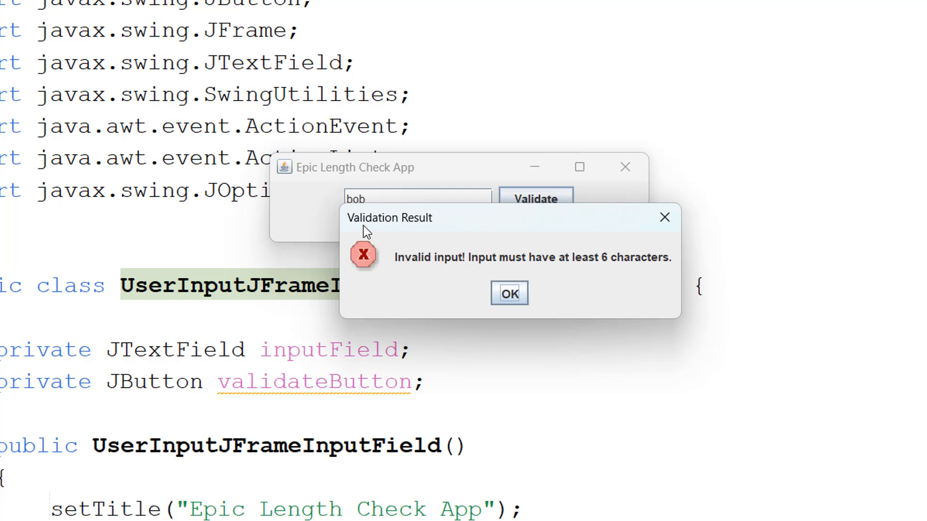
pyautogui.moveTo(414, 251)
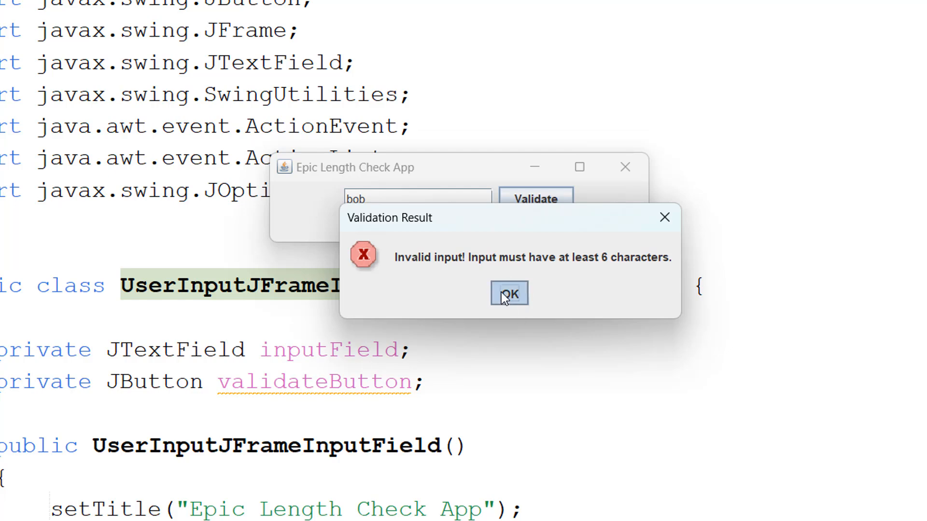
pyautogui.click(508, 294)
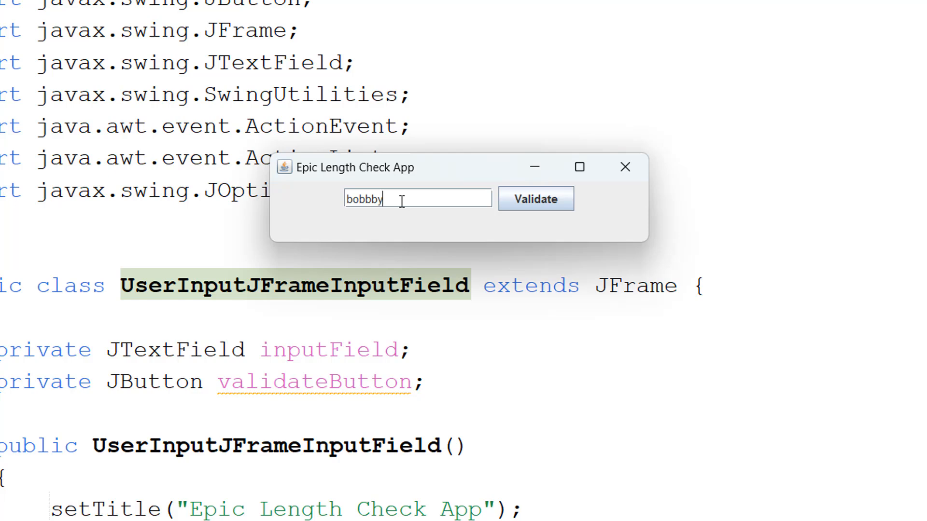
# - Validate 'bobbby69' and dismiss the resulting Valid input! confirmation with OK
pyautogui.click(535, 198)
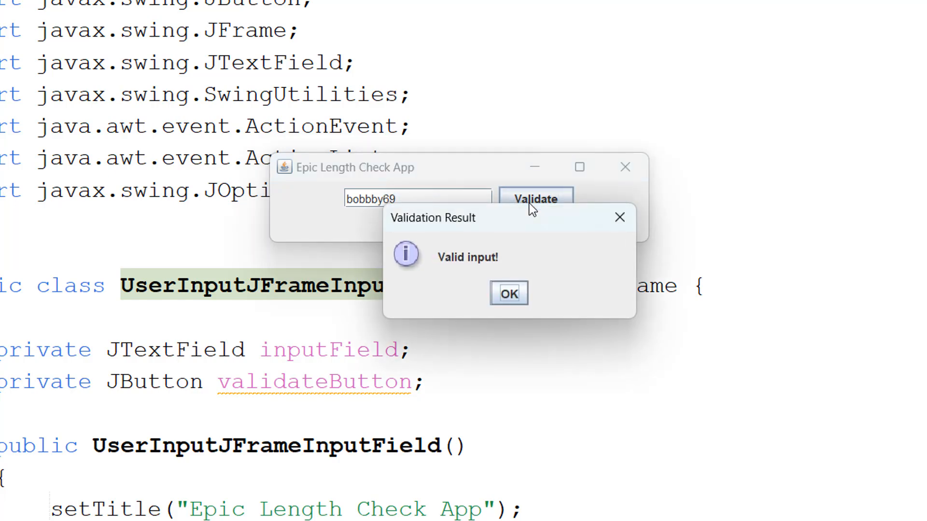
pyautogui.moveTo(418, 276)
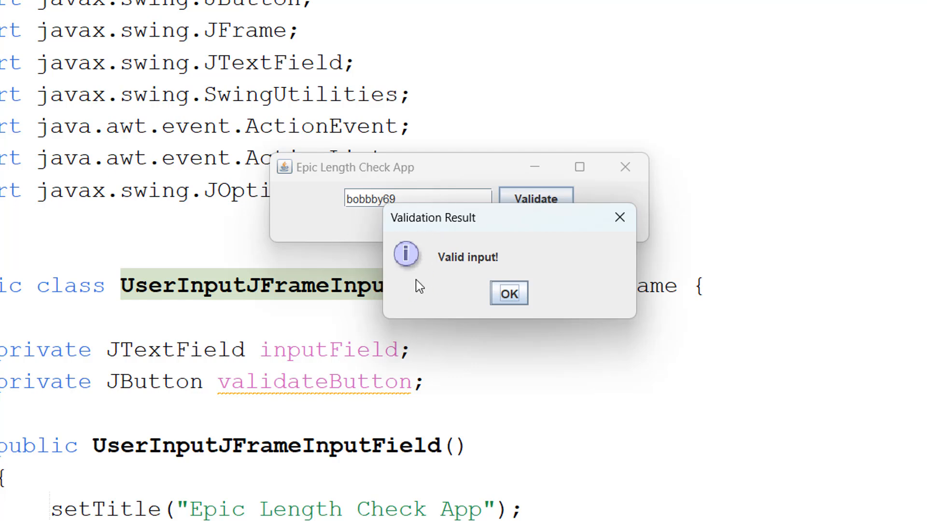
pyautogui.click(508, 294)
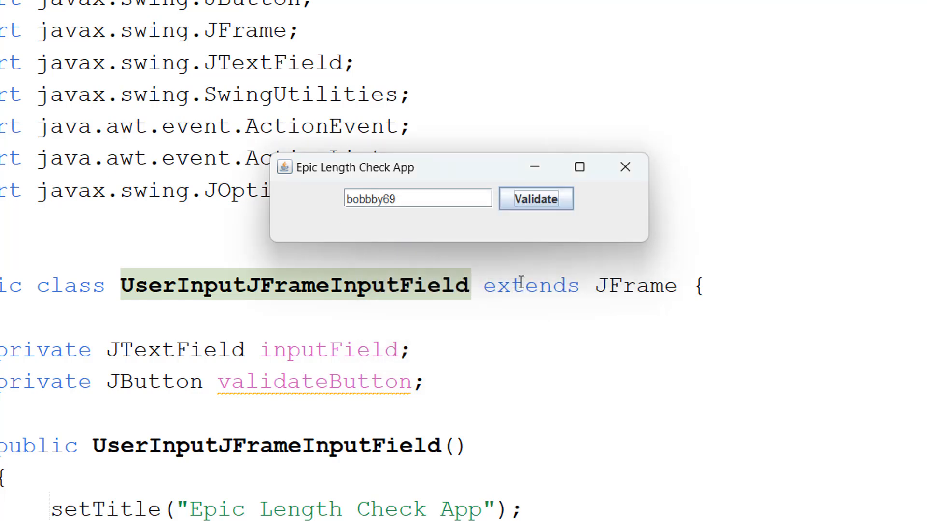